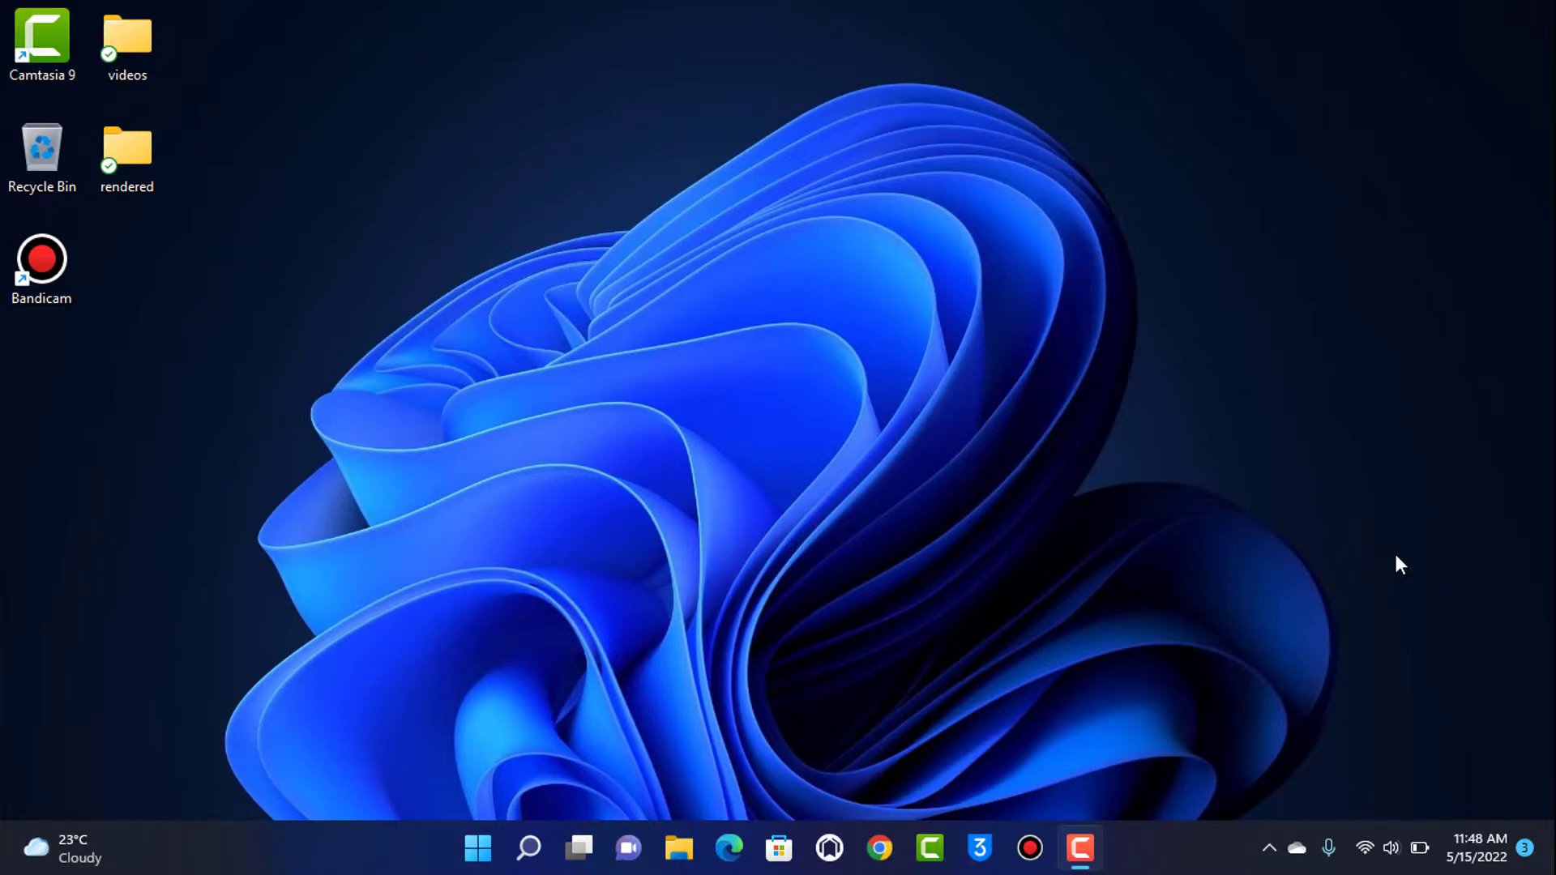
pyautogui.moveTo(880, 848)
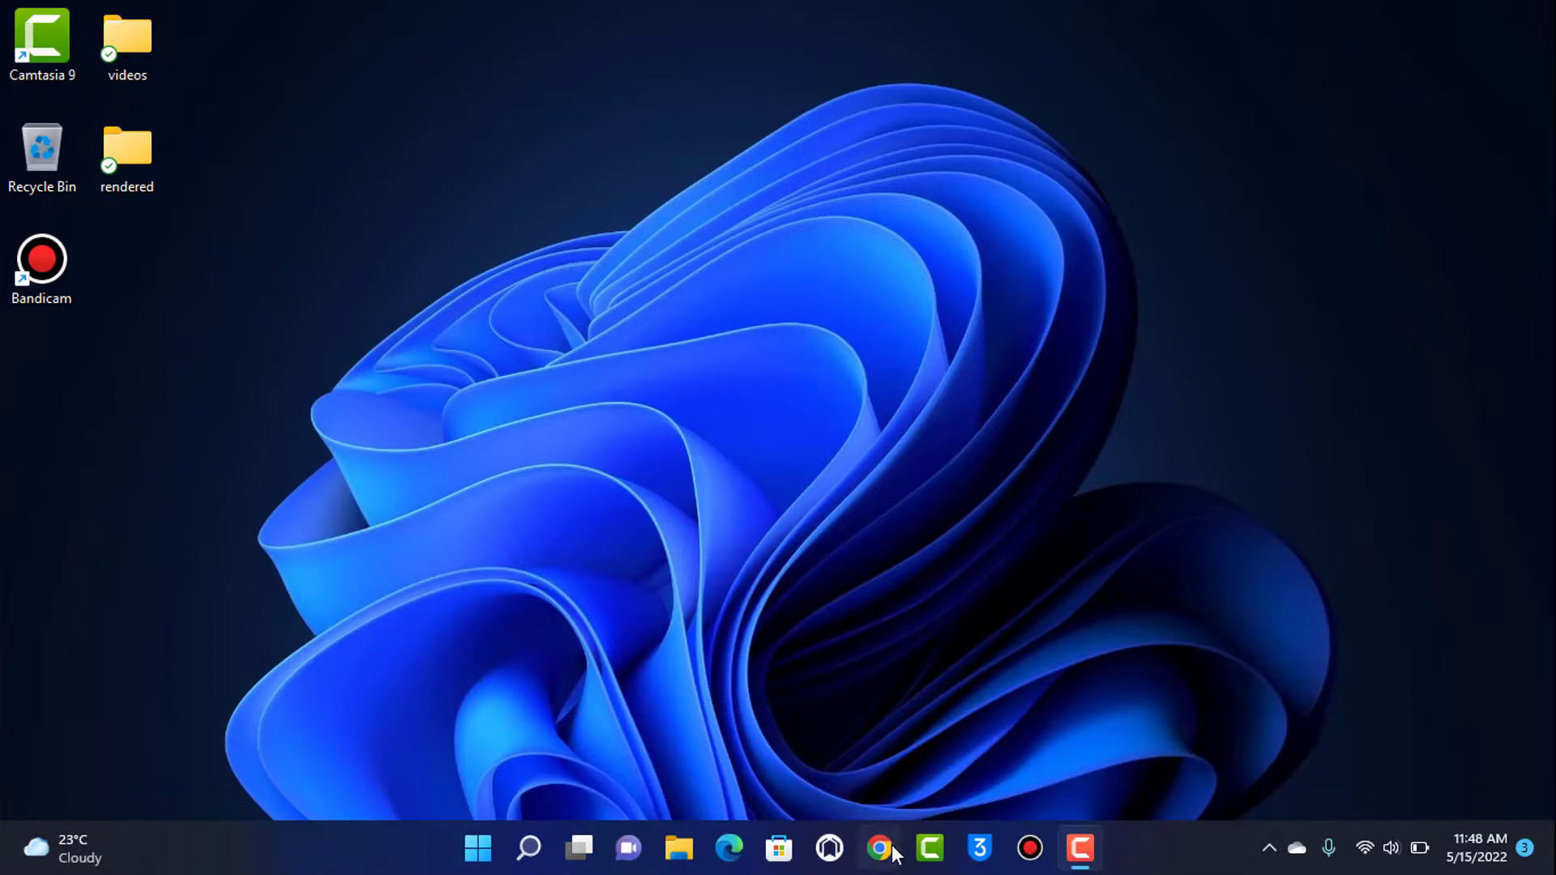
# Step: Launch Chrome, navigate to discord.com, and choose to run Discord in the browser
pyautogui.click(877, 848)
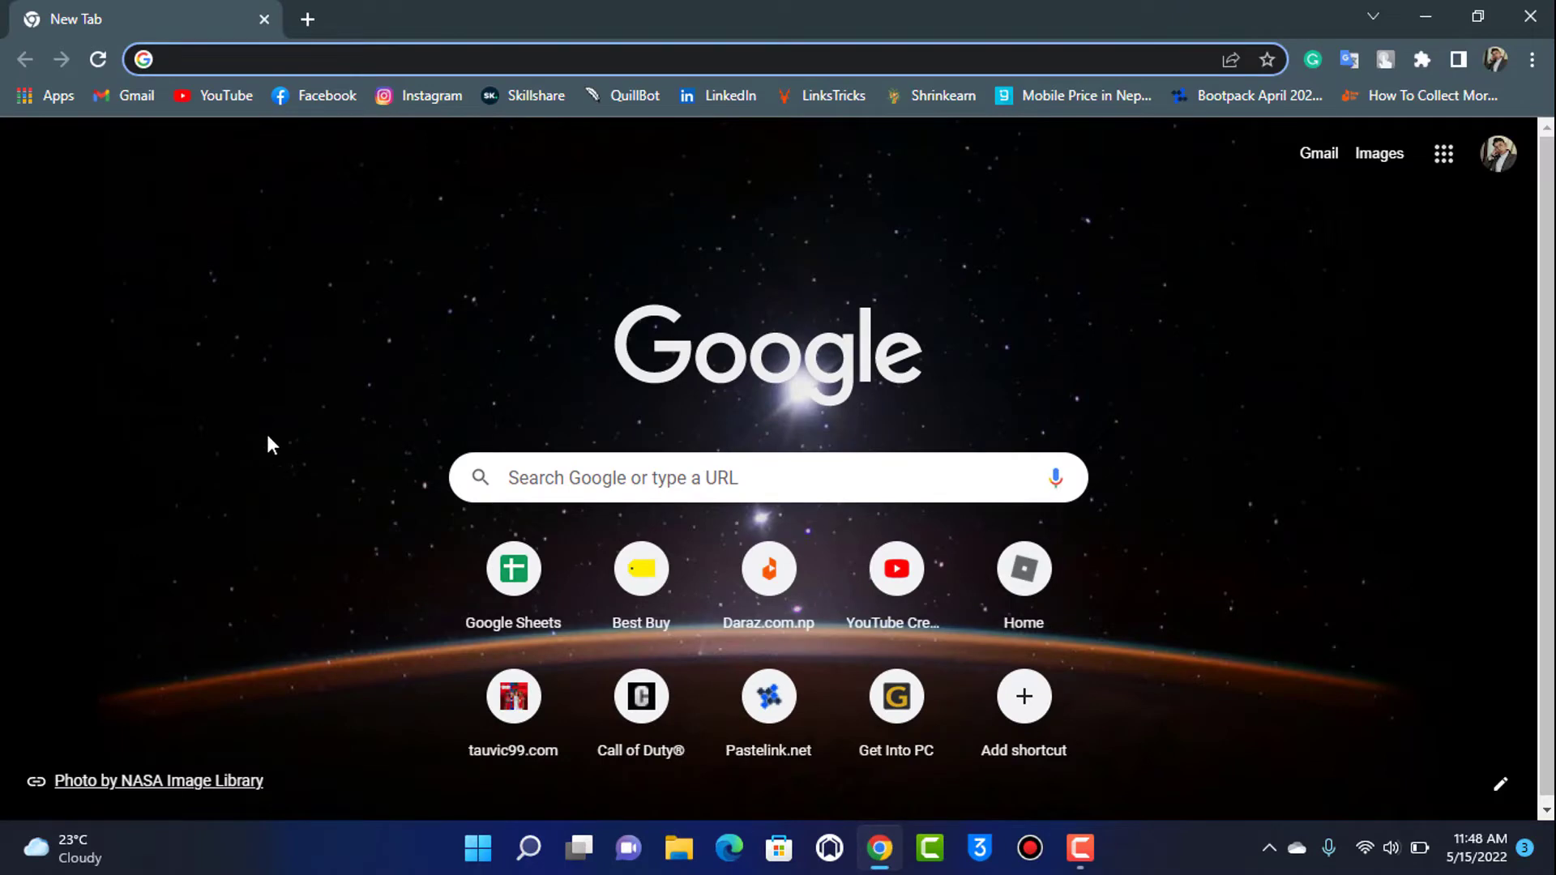
pyautogui.click(397, 60)
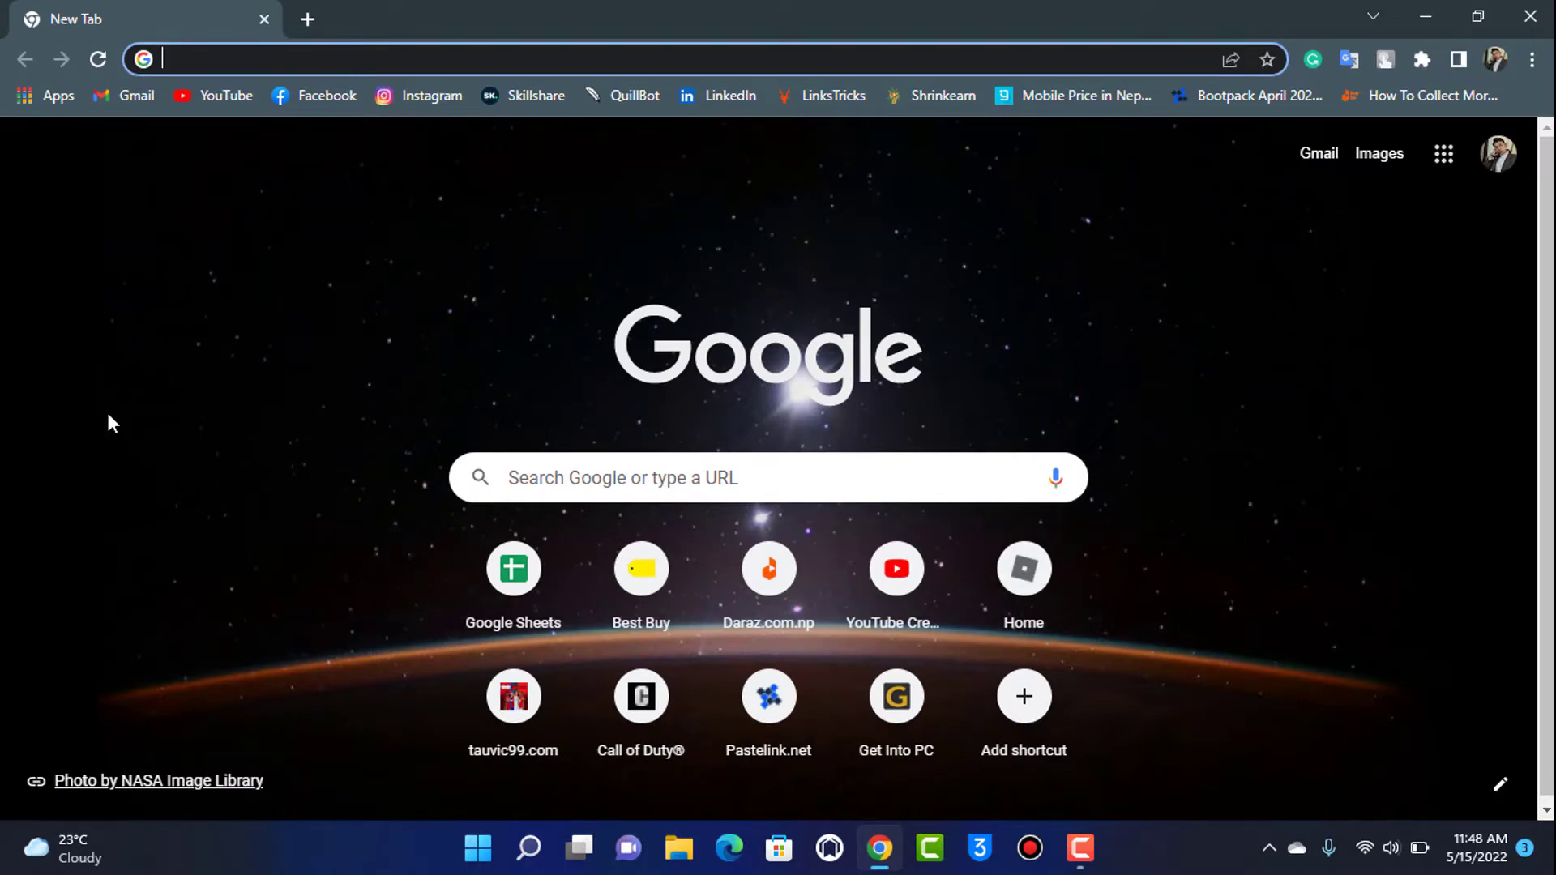
pyautogui.write('discord.com')
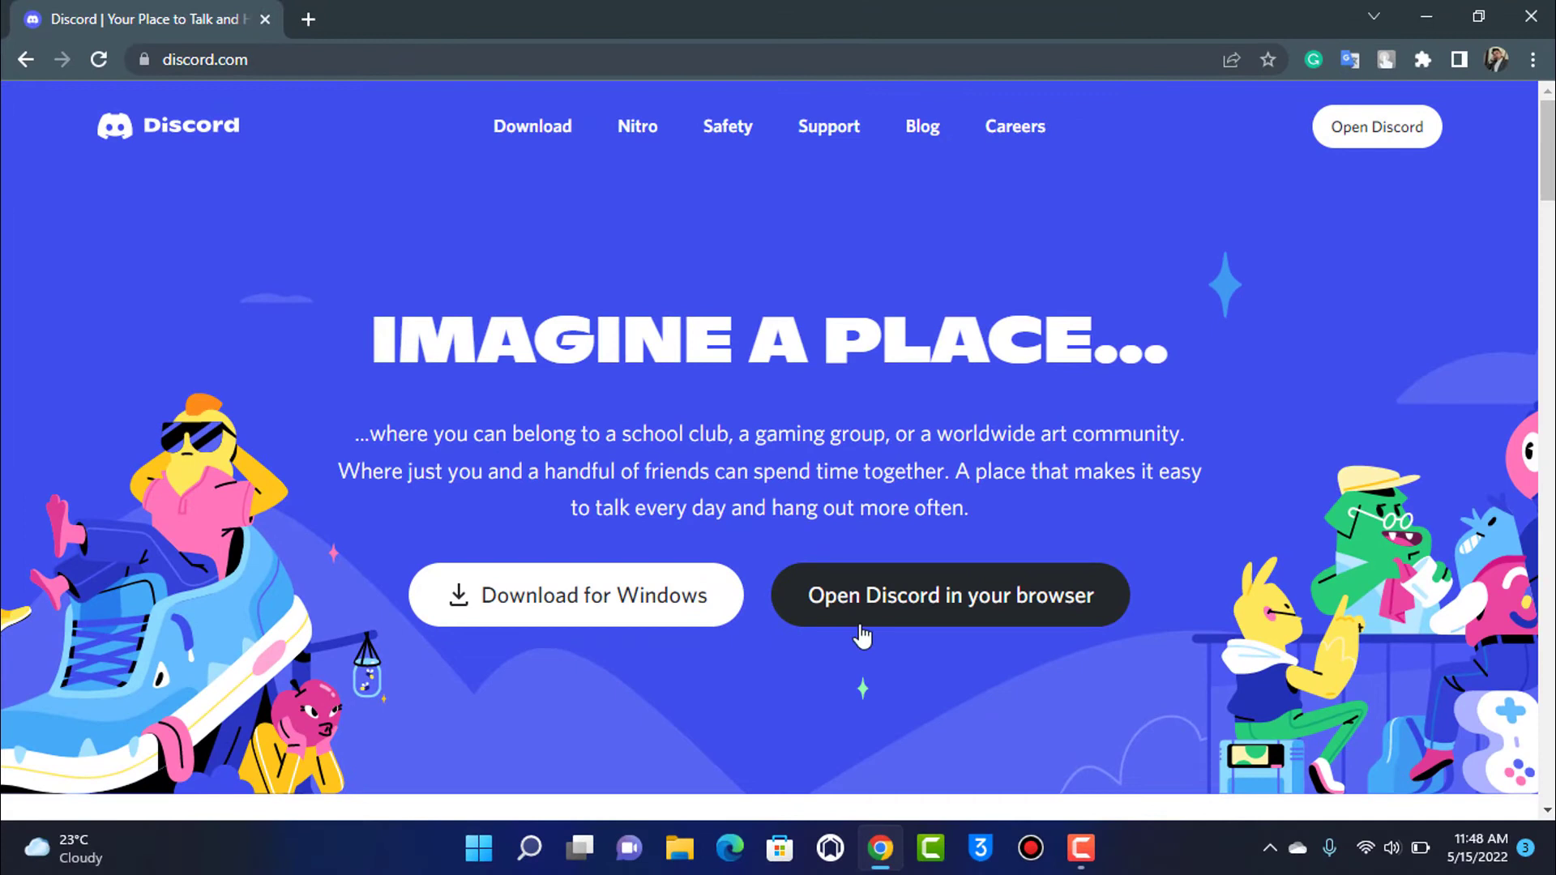
pyautogui.moveTo(928, 619)
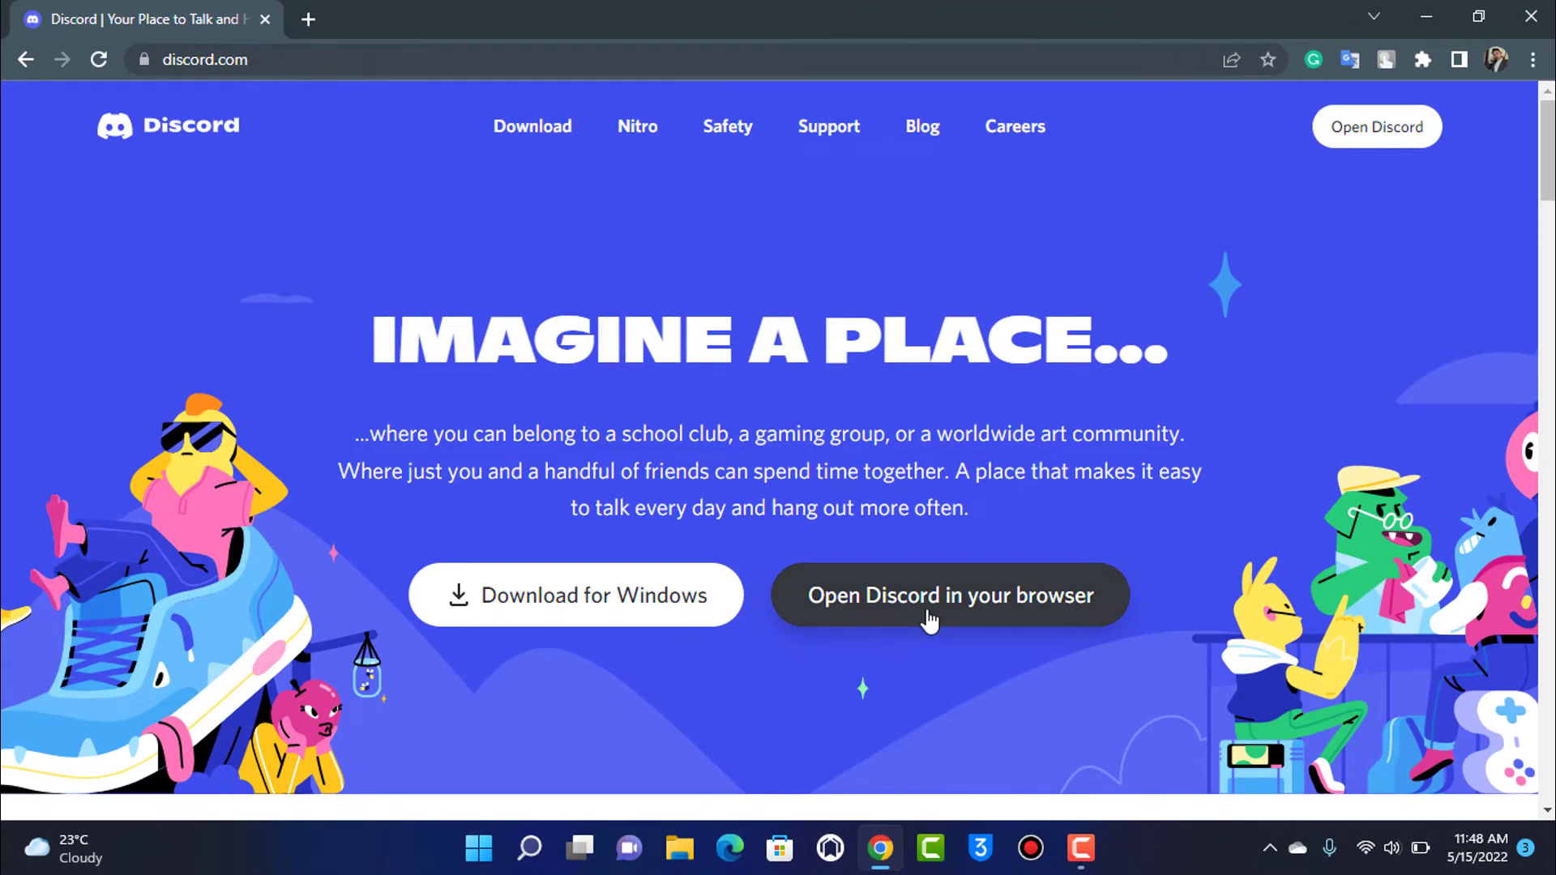
pyautogui.moveTo(575, 594)
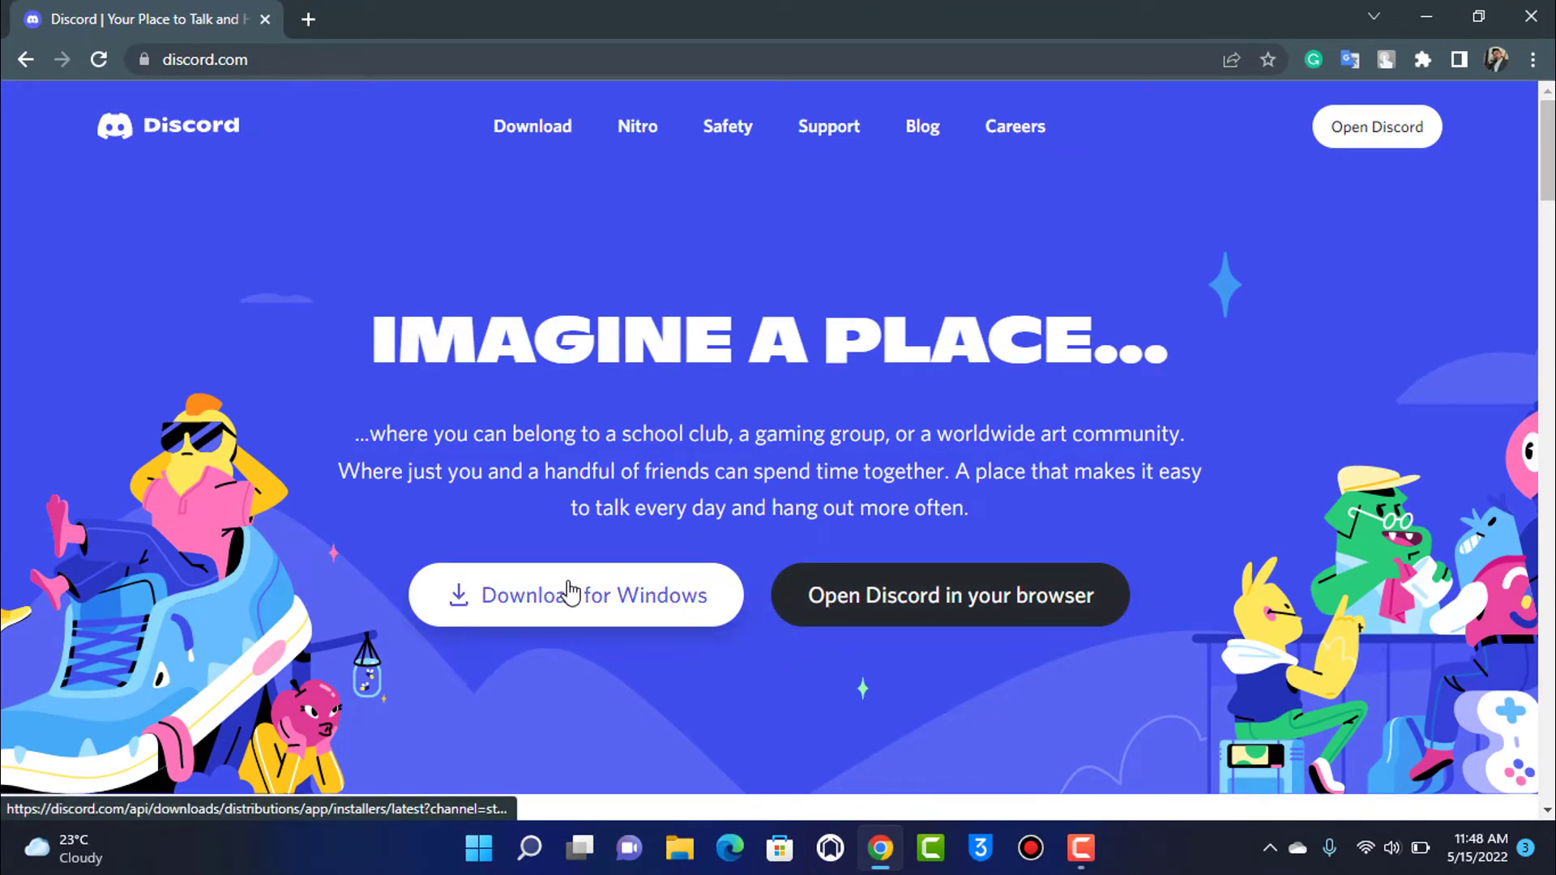
pyautogui.click(947, 595)
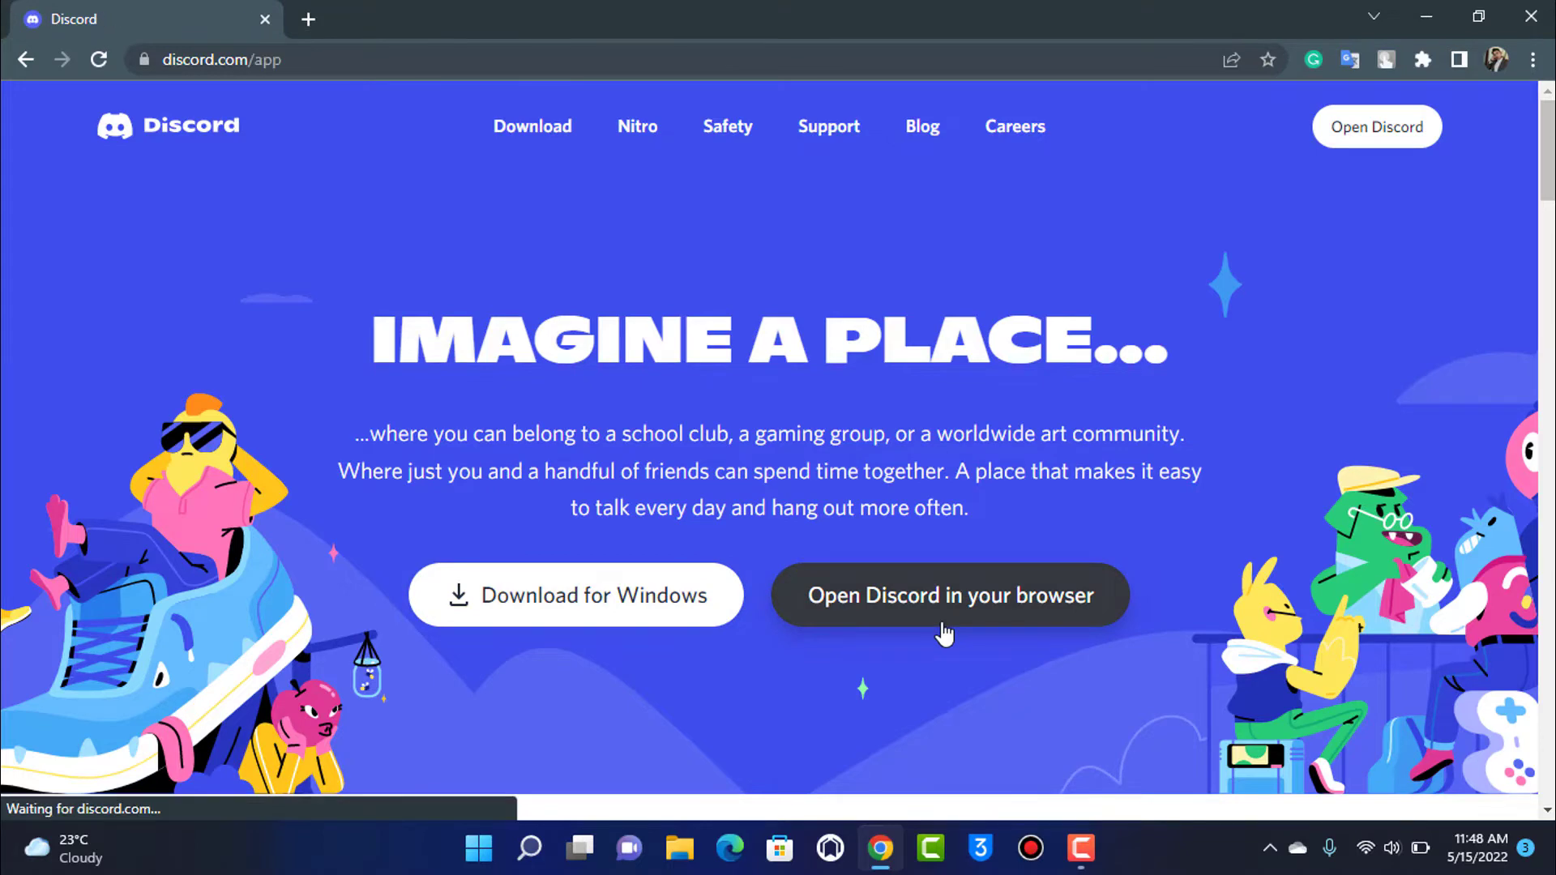
# Step: Let the Discord web app load to the Friends page with direct messages
pyautogui.click(946, 594)
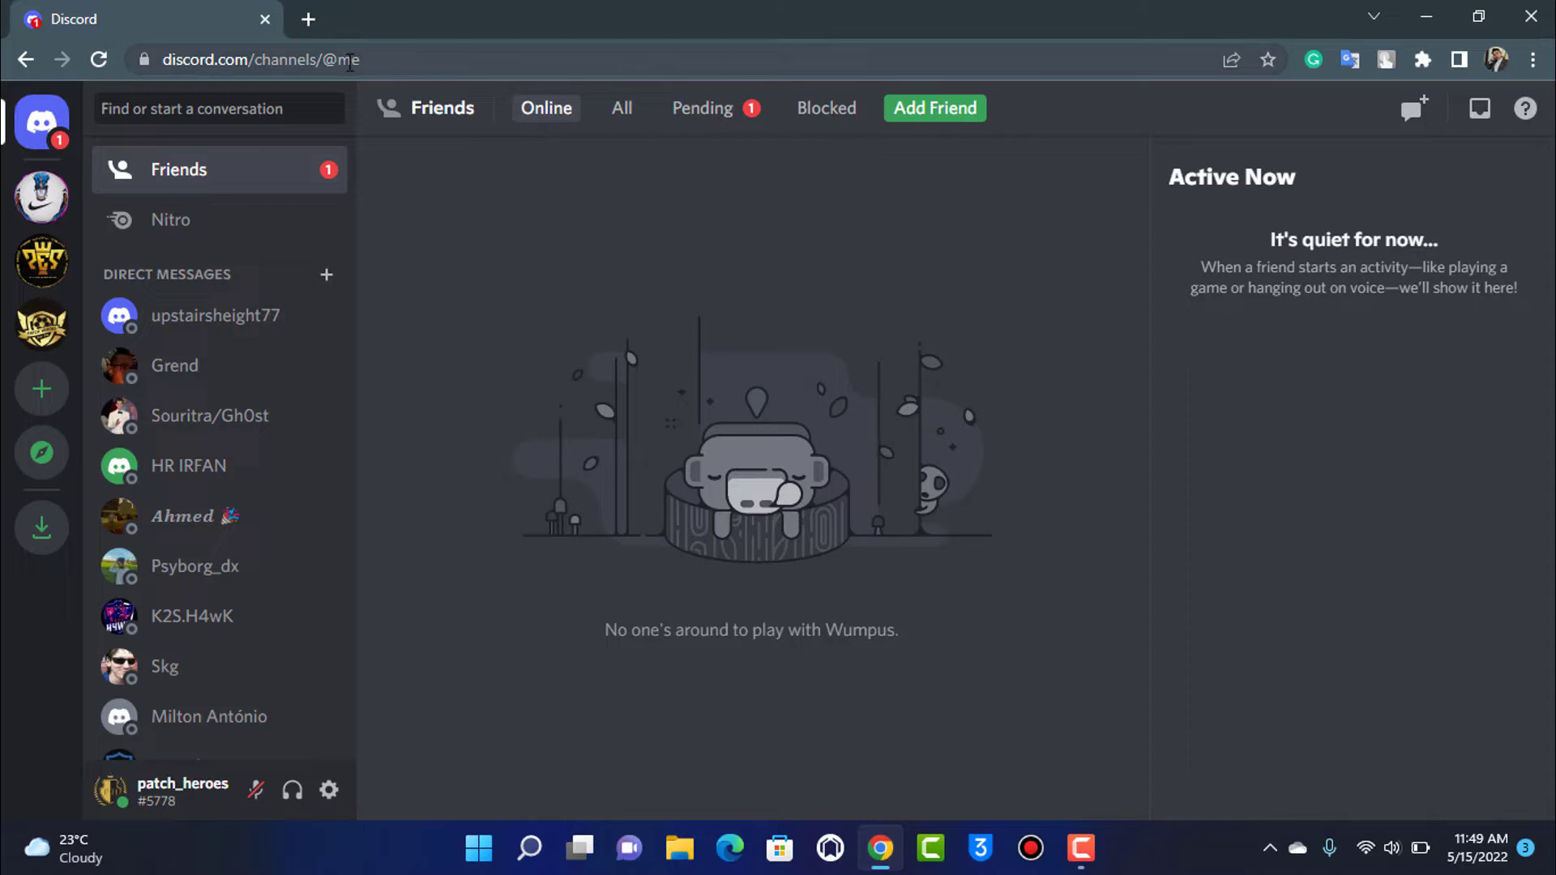
pyautogui.click(170, 219)
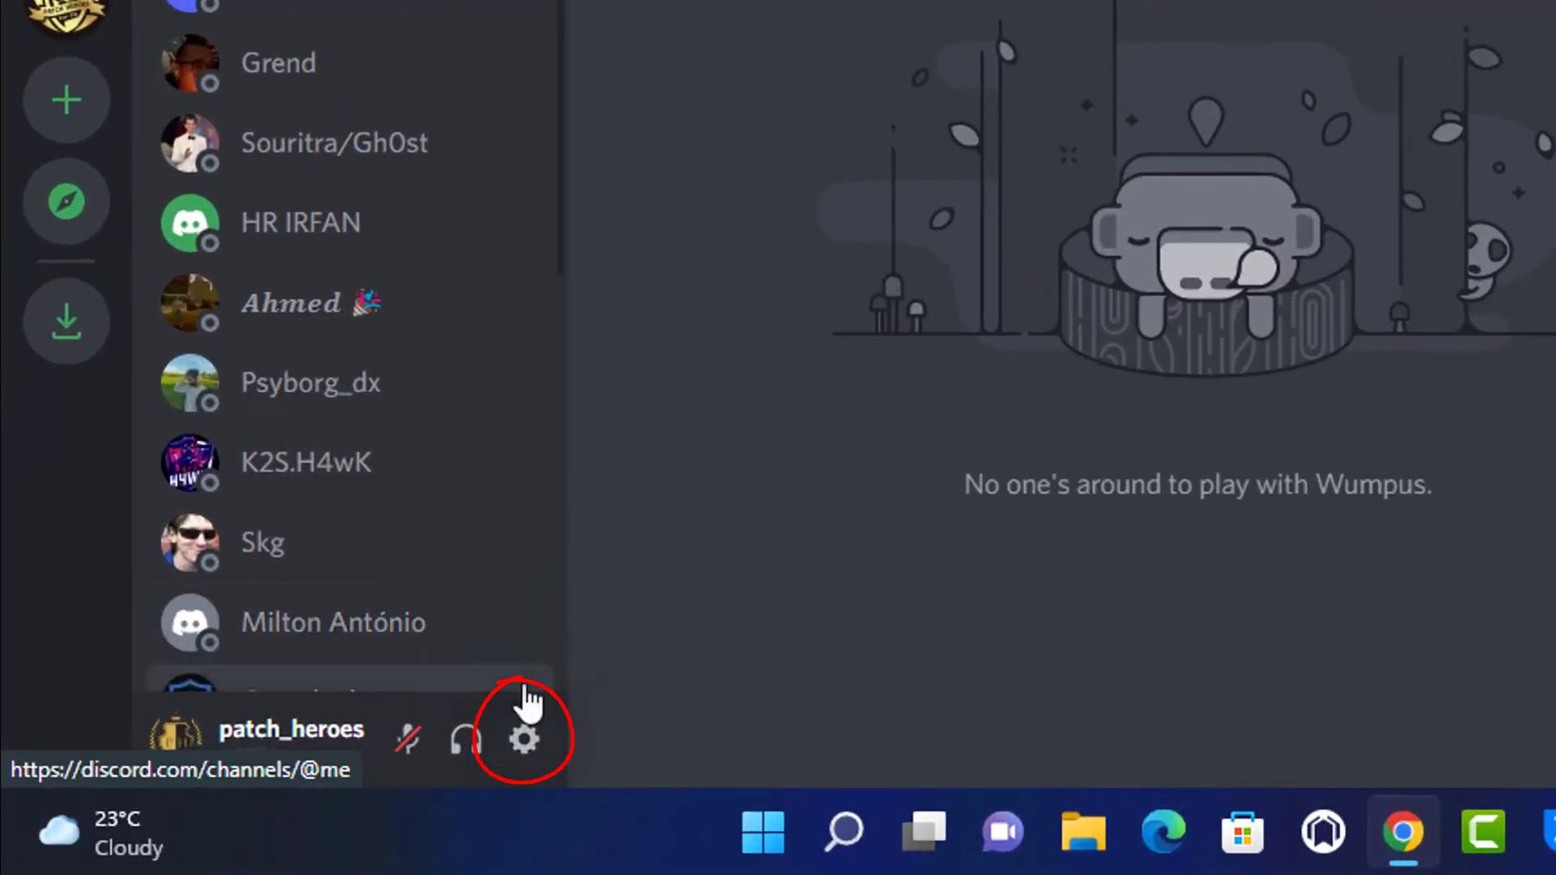
pyautogui.moveTo(523, 739)
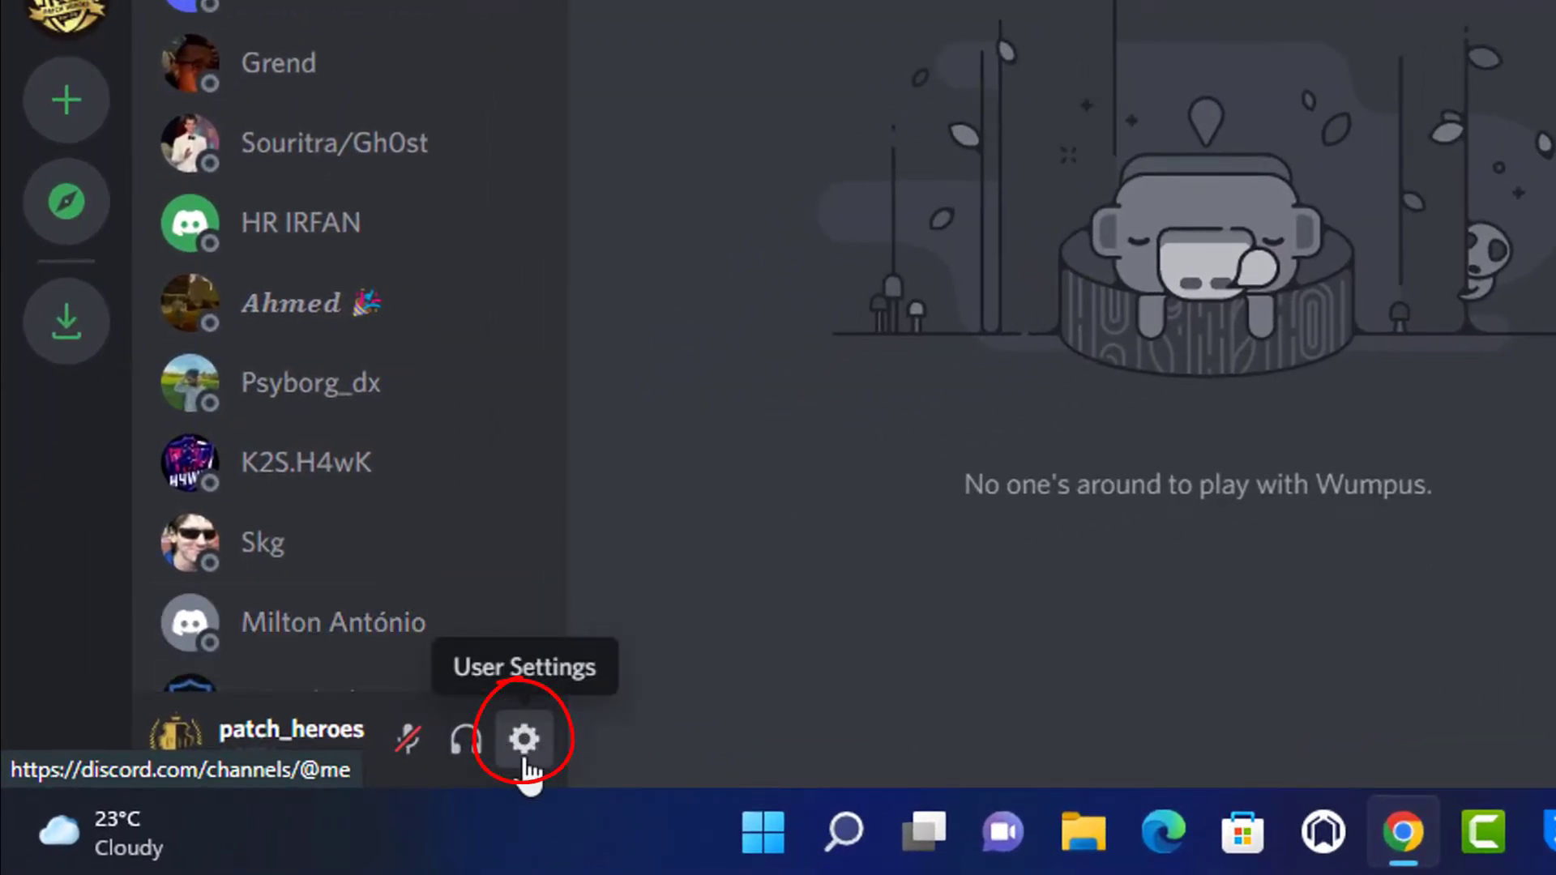
# Step: Bring up User Settings and scroll the sidebar down to Billing Settings
pyautogui.click(523, 739)
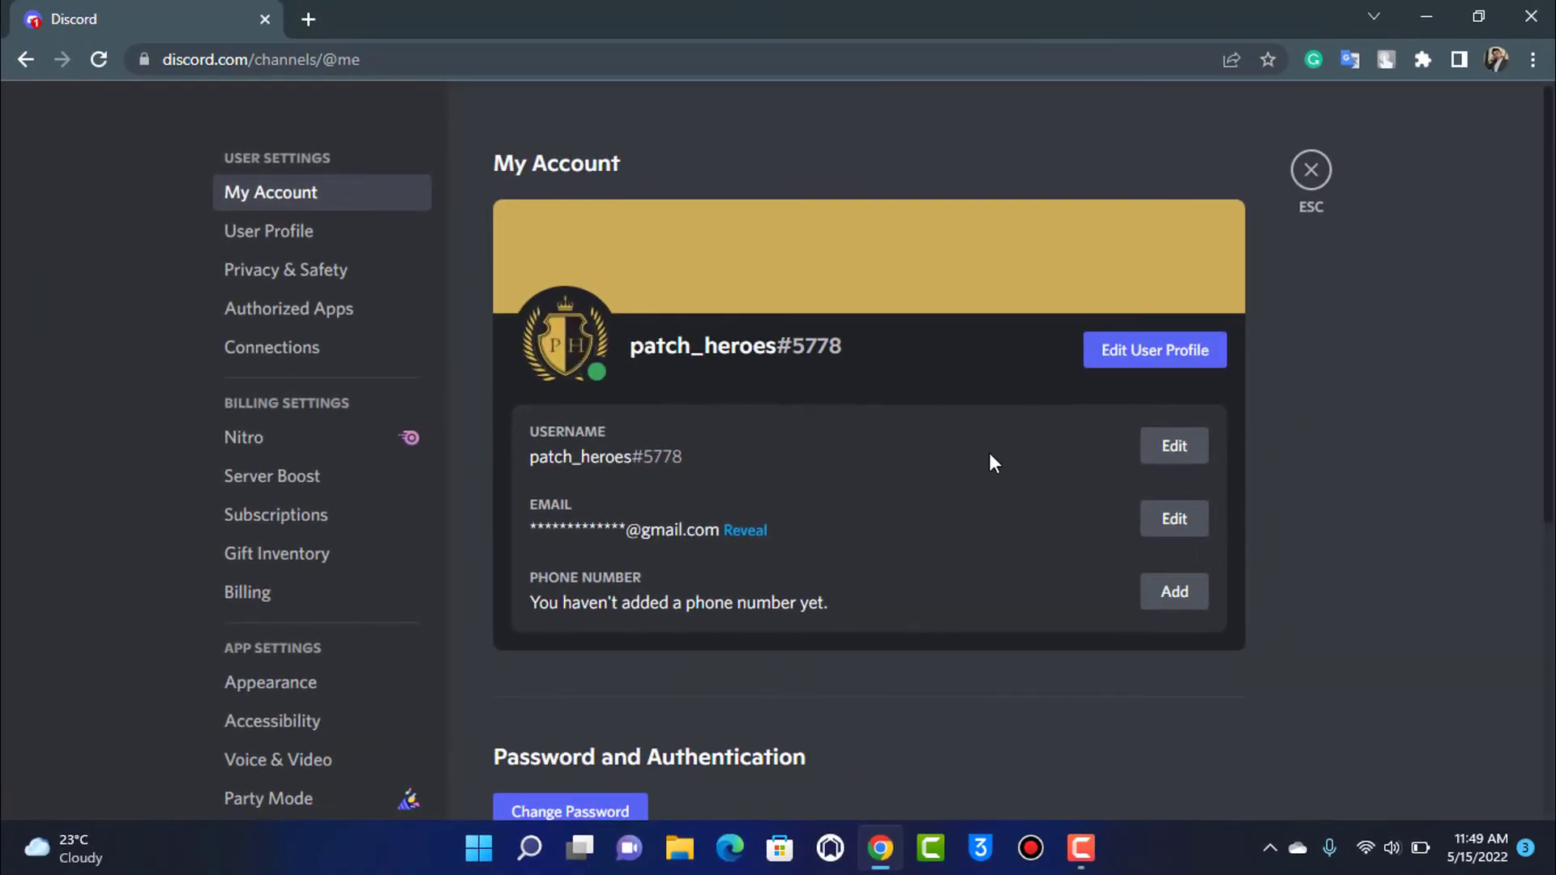
pyautogui.scroll(-3)
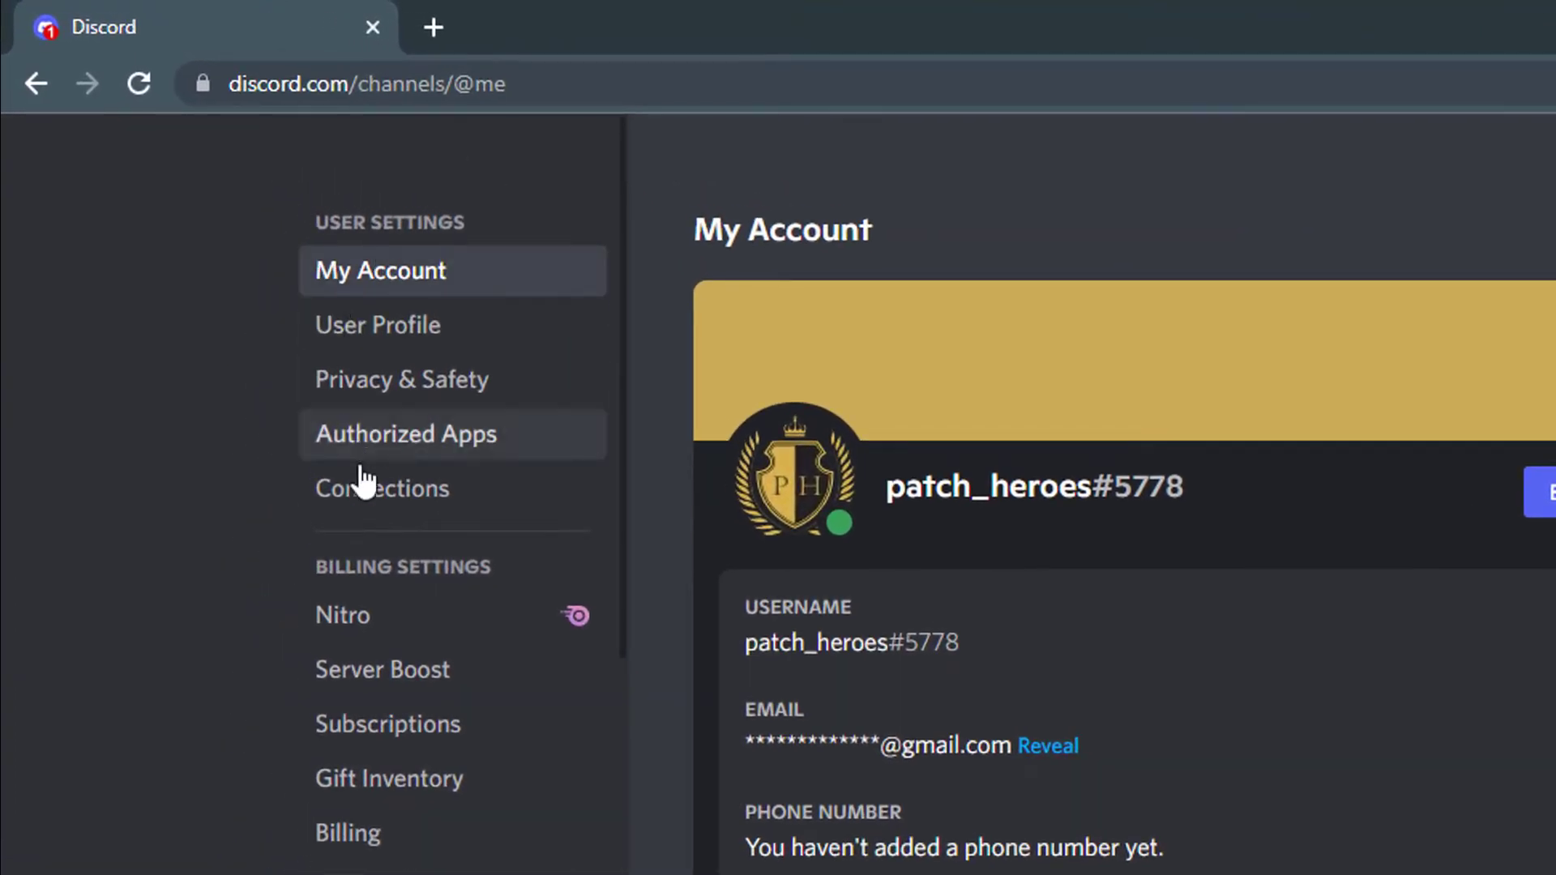
pyautogui.scroll(-3)
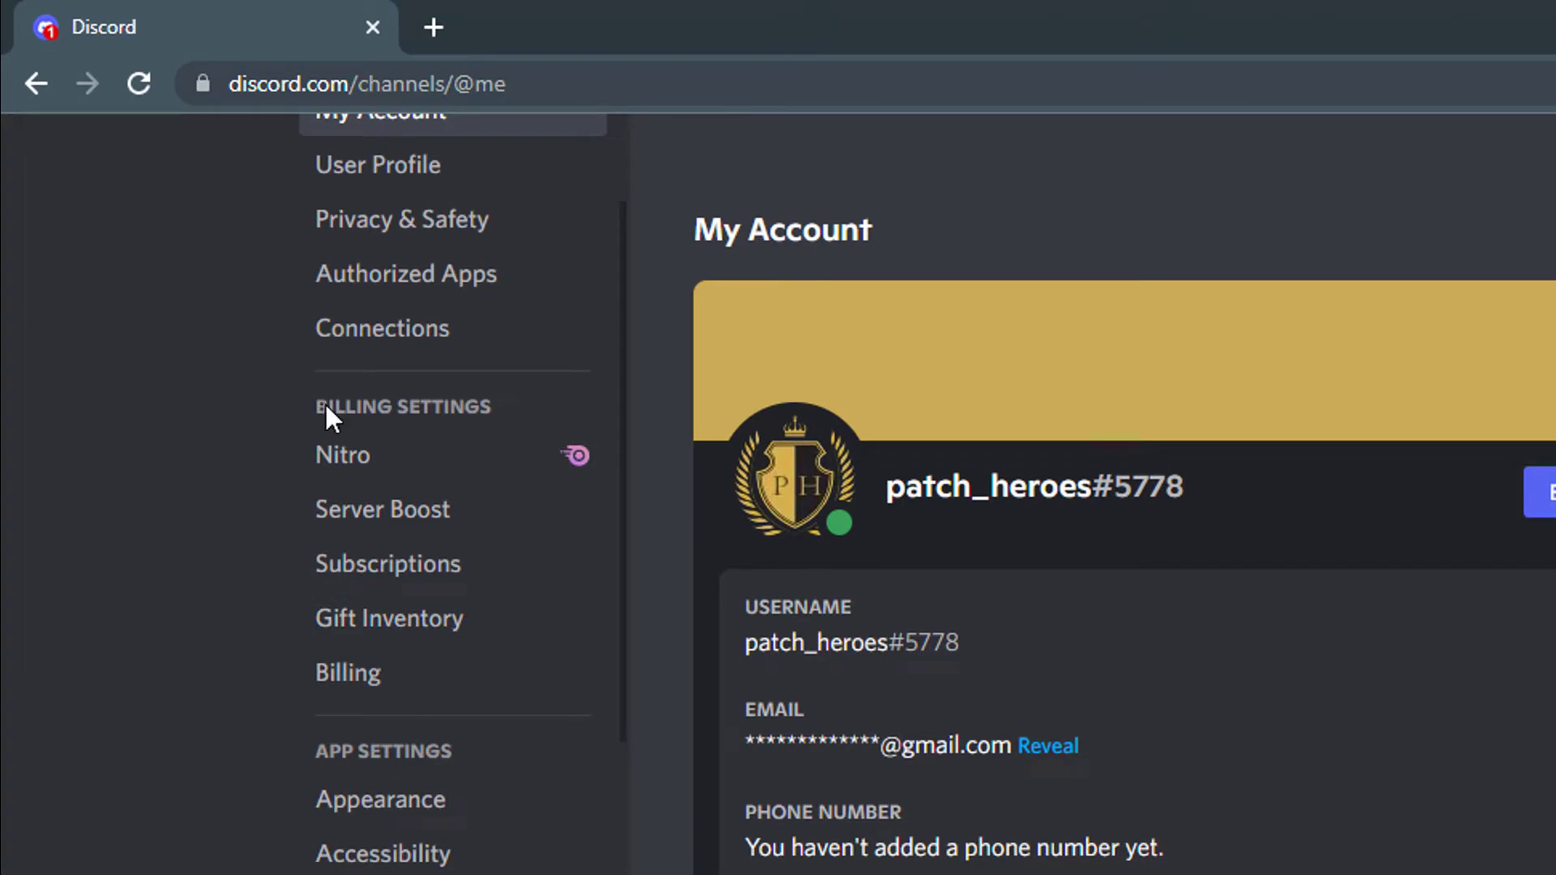
pyautogui.moveTo(452, 456)
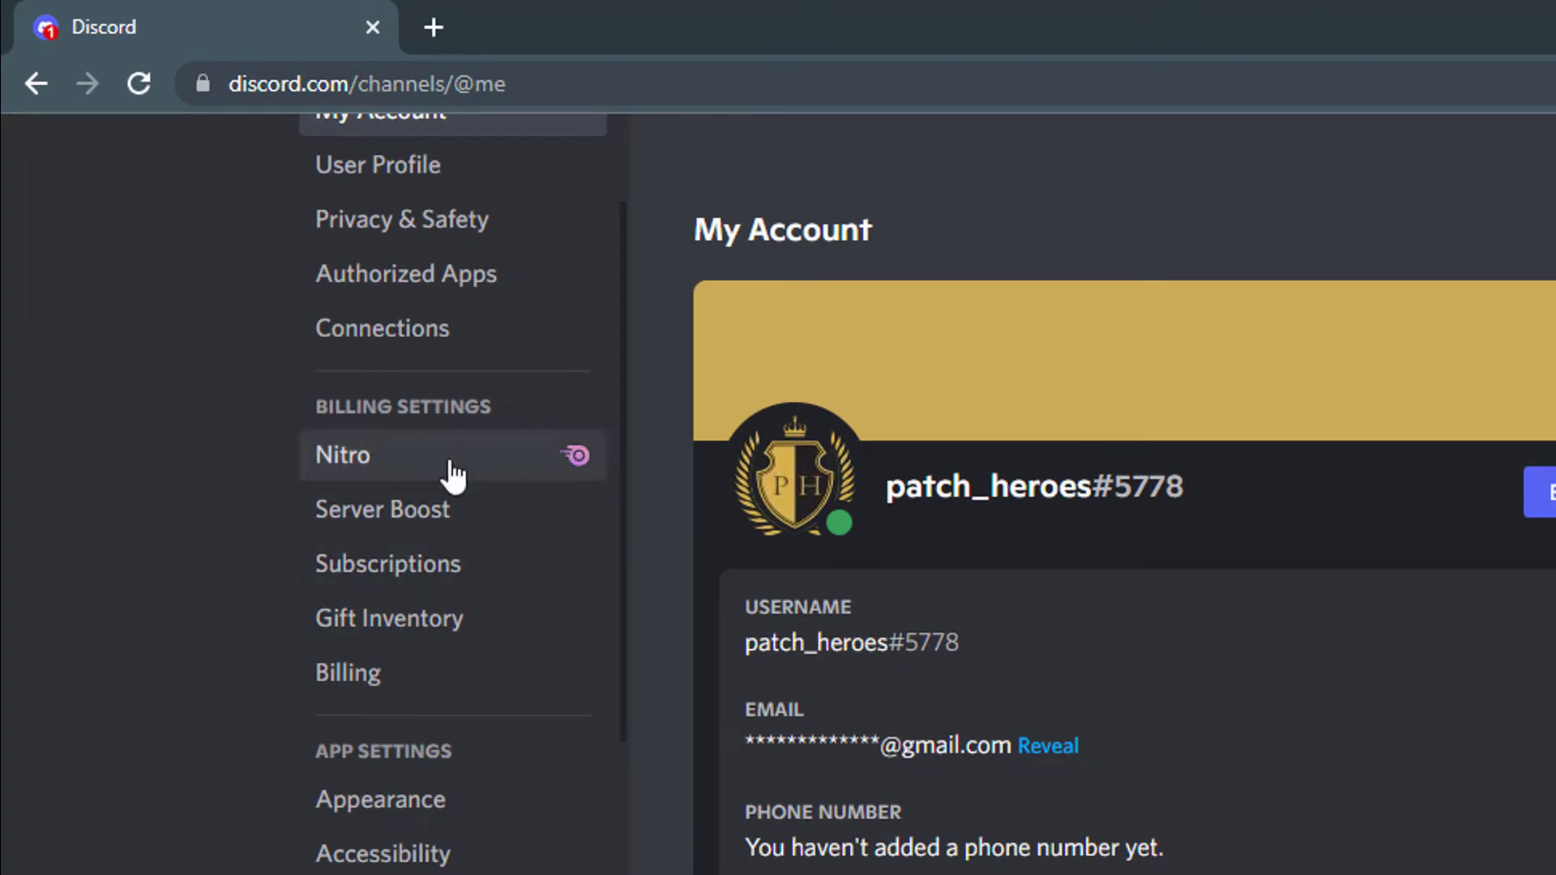
pyautogui.moveTo(407, 618)
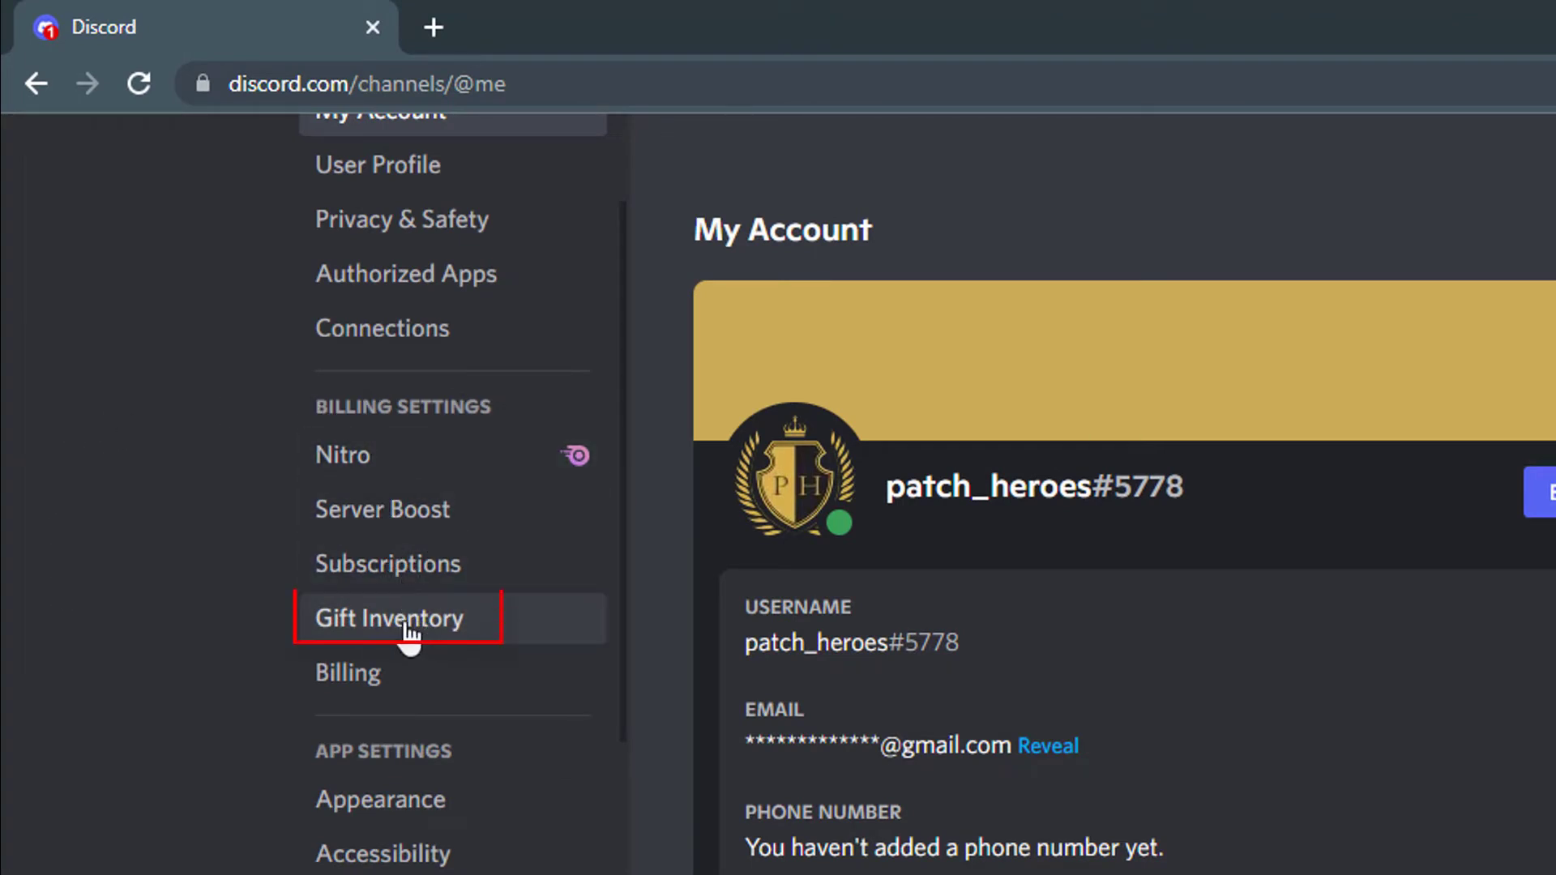
# Step: Show Gift Inventory with the Redeem Codes field, then close Chrome
pyautogui.click(387, 617)
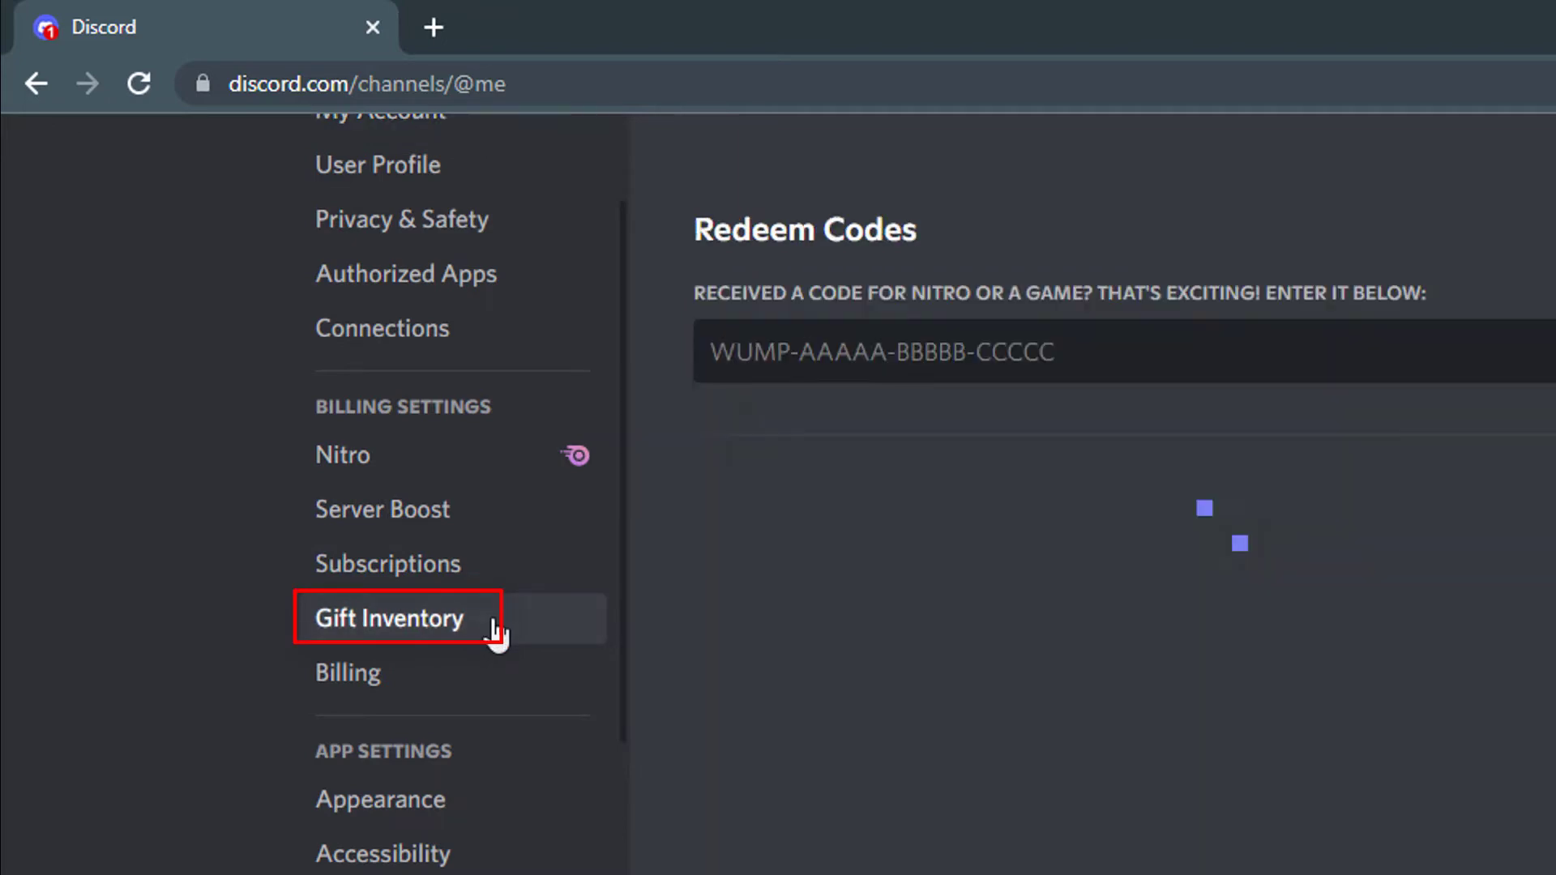
pyautogui.click(397, 617)
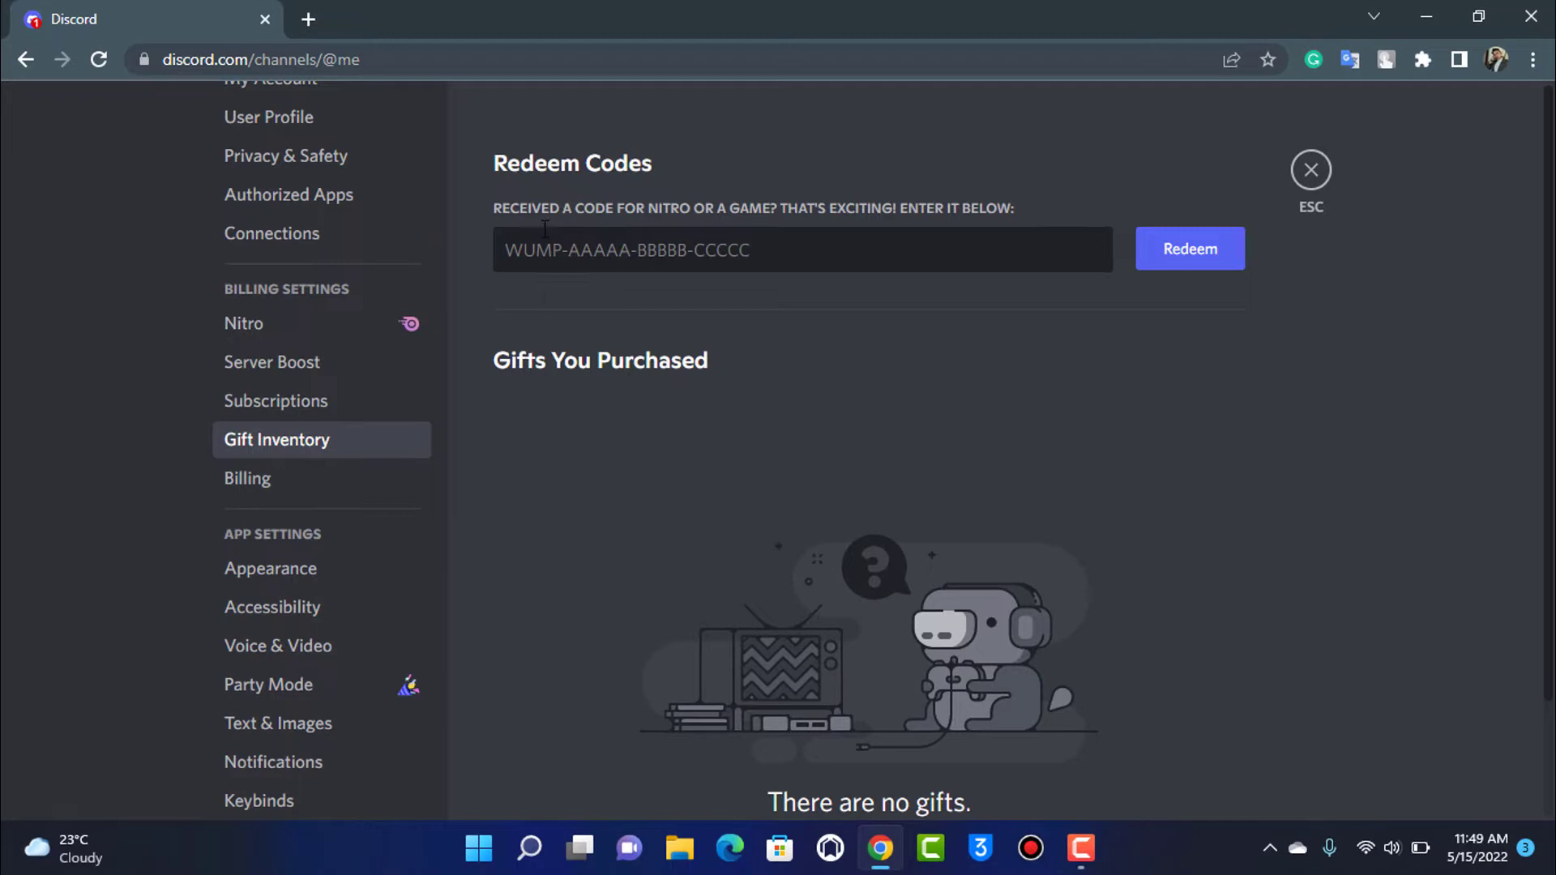
pyautogui.moveTo(893, 167)
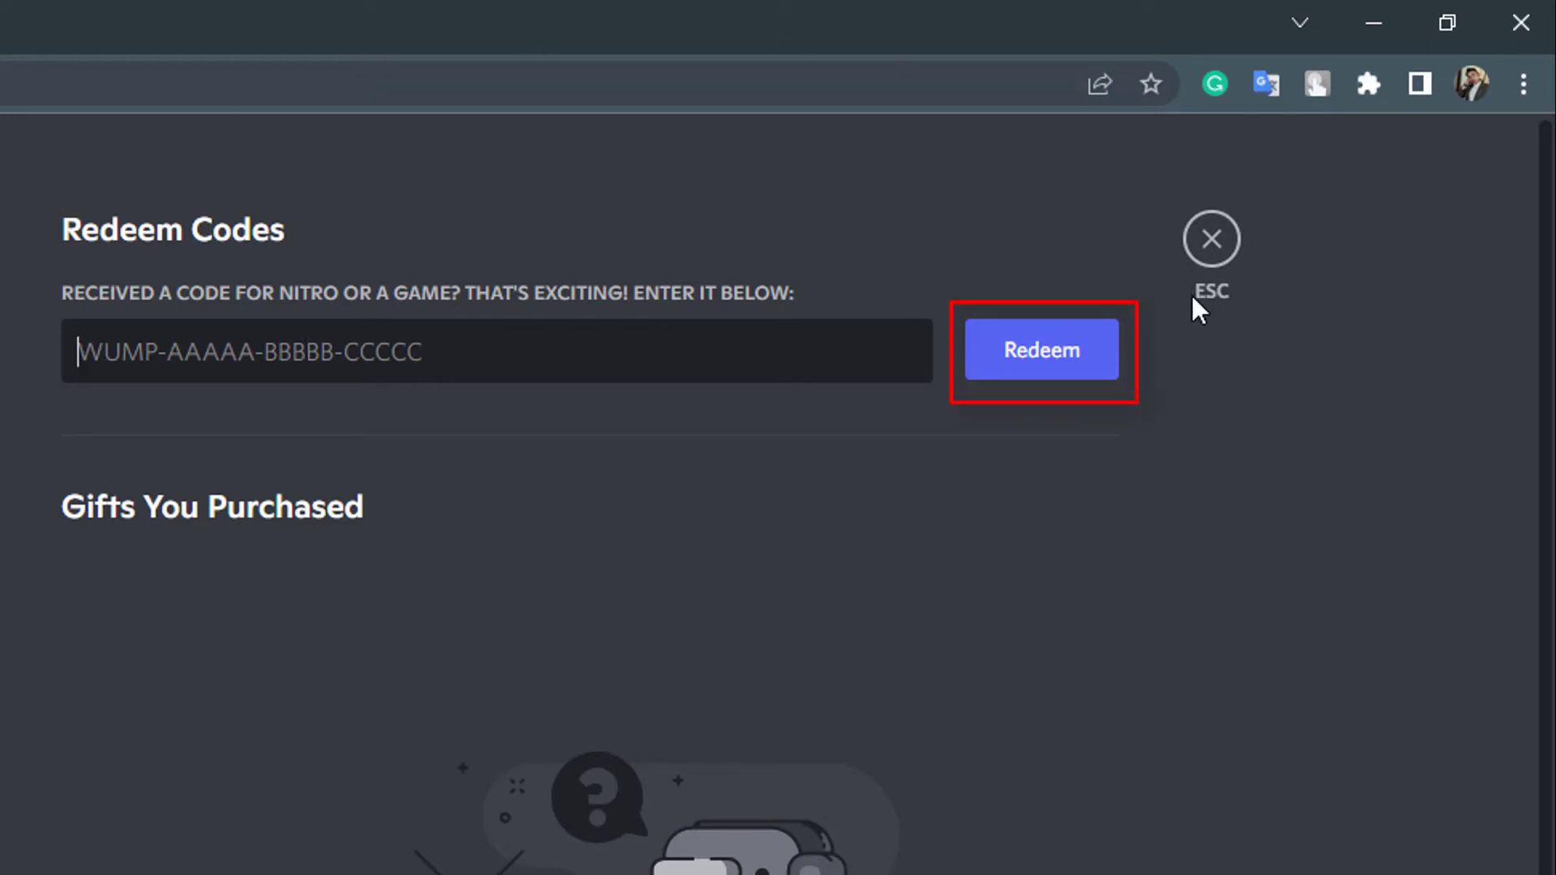
pyautogui.moveTo(1086, 332)
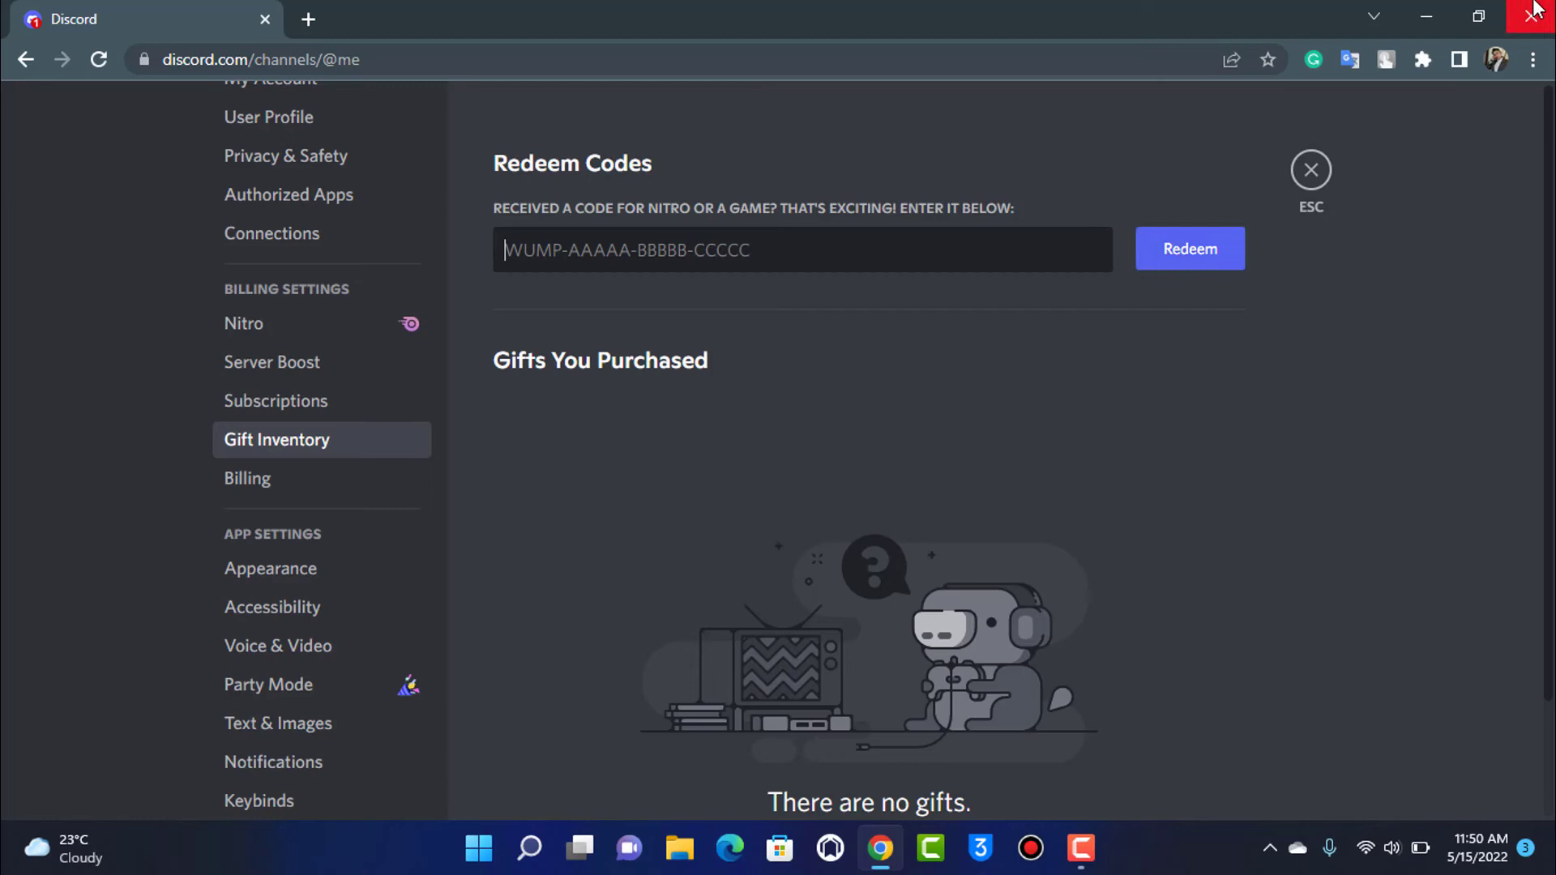
pyautogui.click(1531, 16)
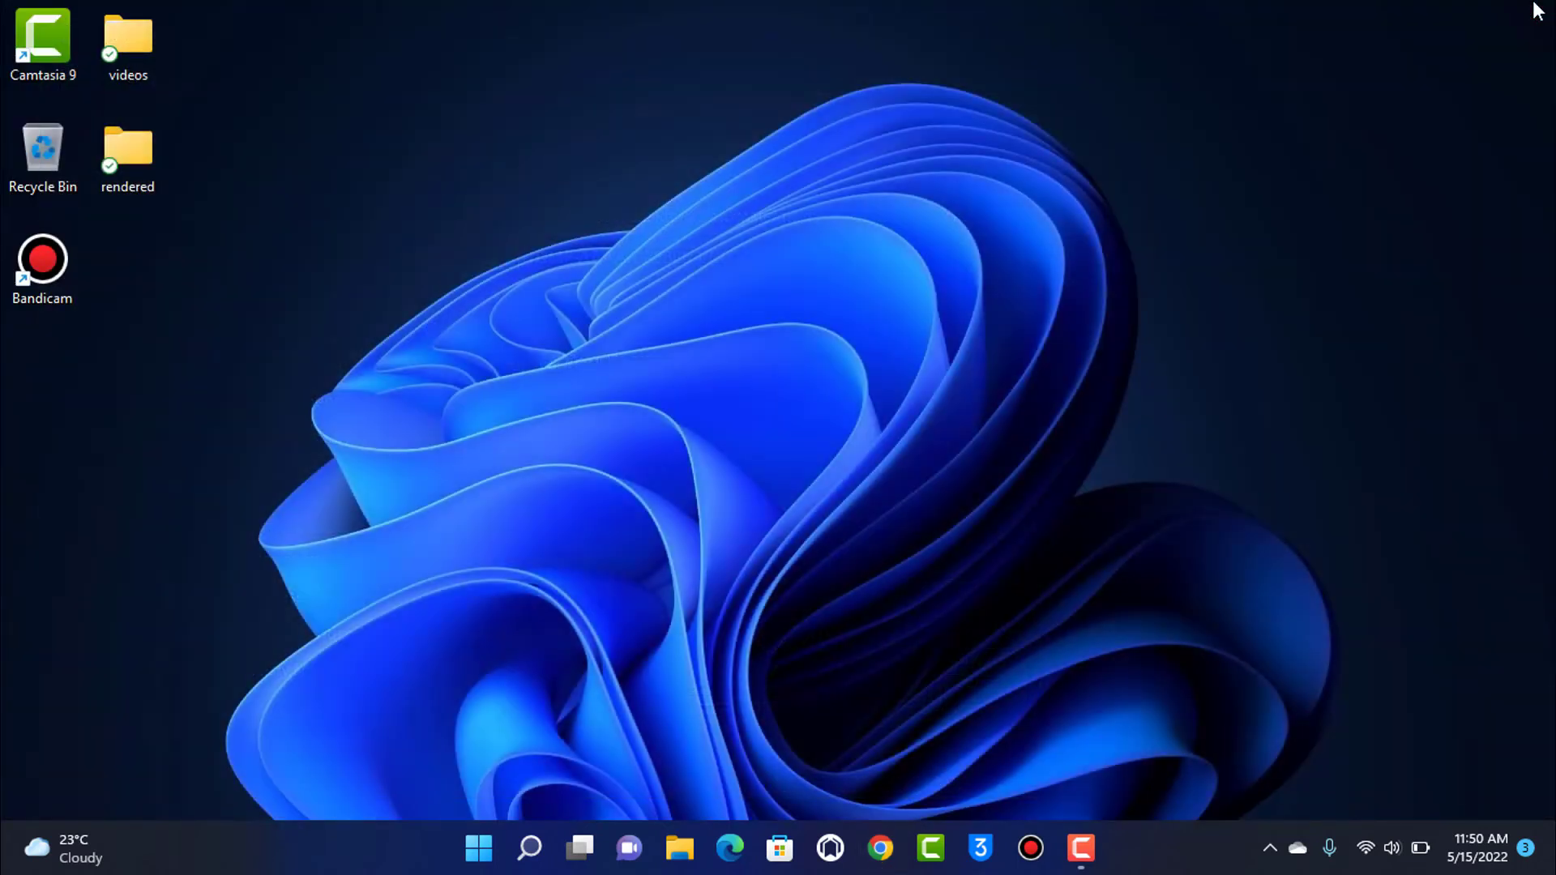